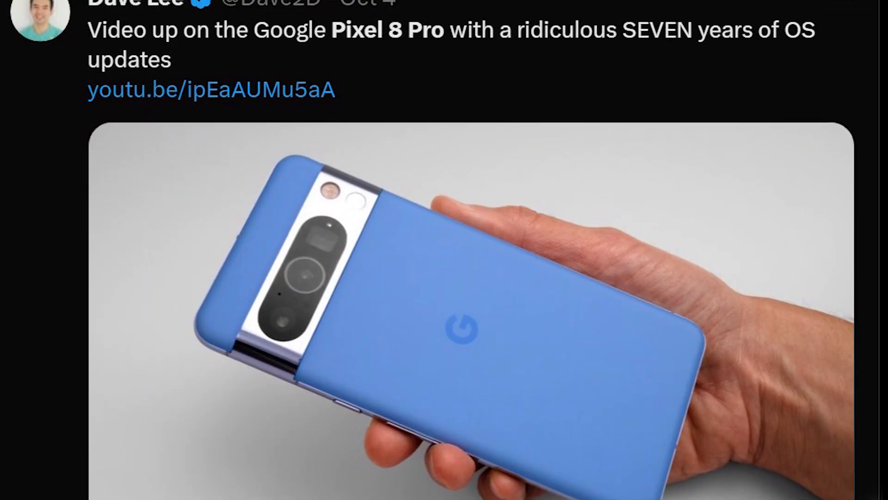
pyautogui.scroll(-3)
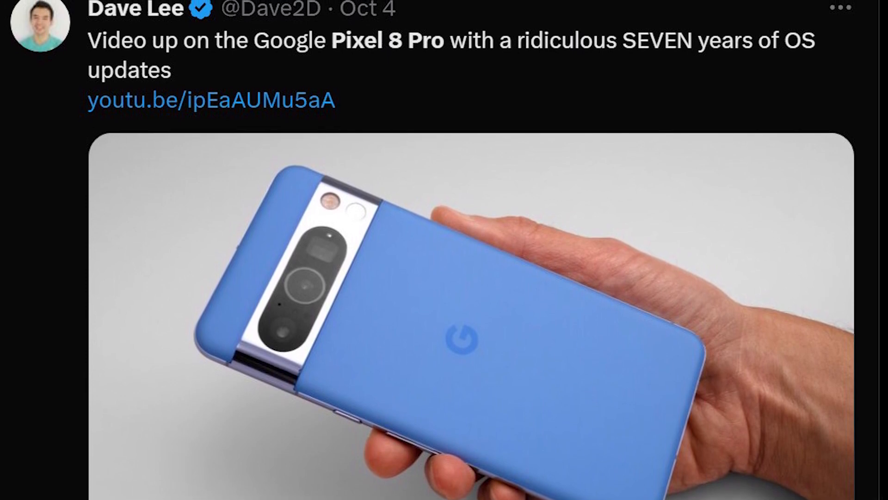